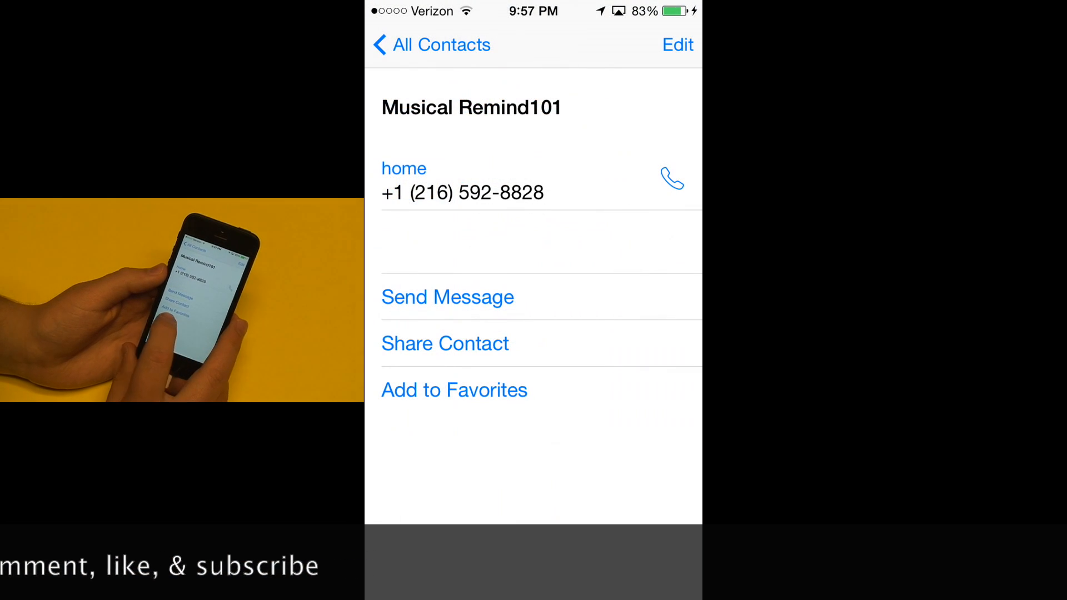
Add the Musical Remind101 contact, with its home number, to Favorites.
click(454, 391)
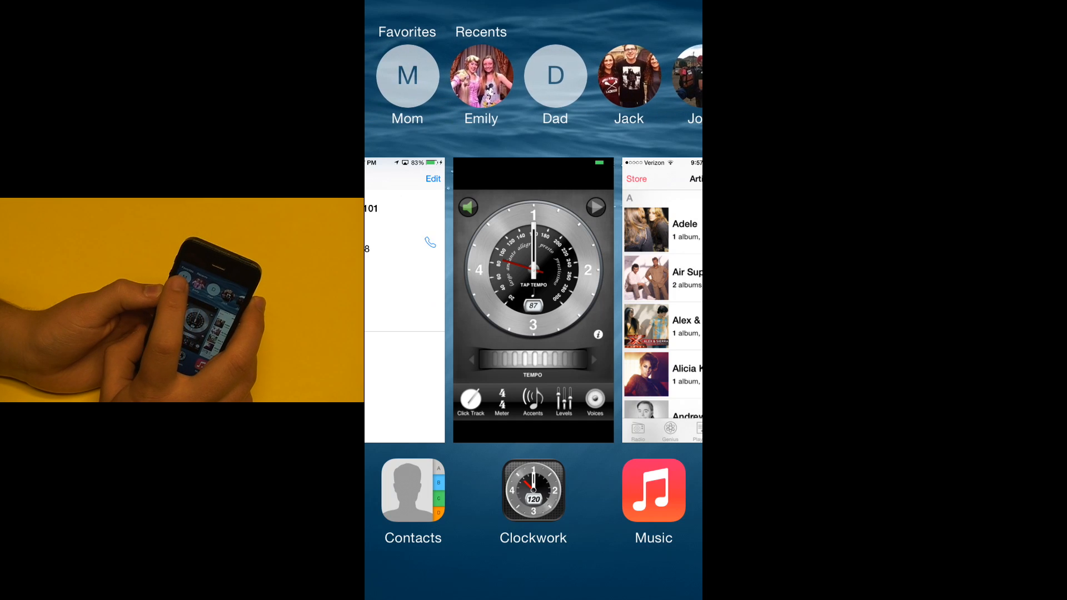
Expand Mom's favorite bubble in the app switcher to show mobile, work and message options.
click(406, 75)
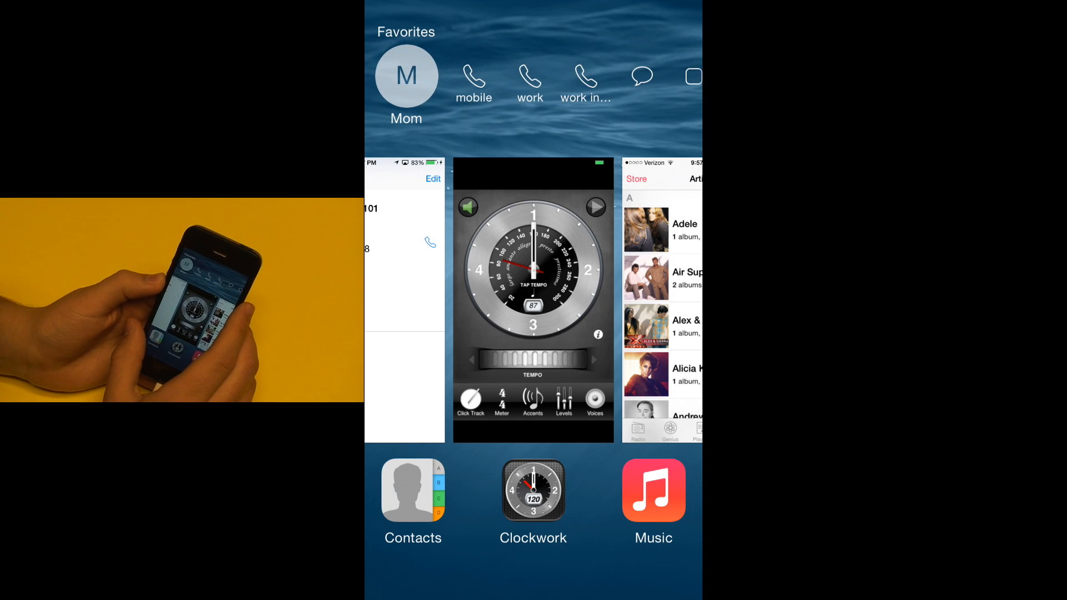